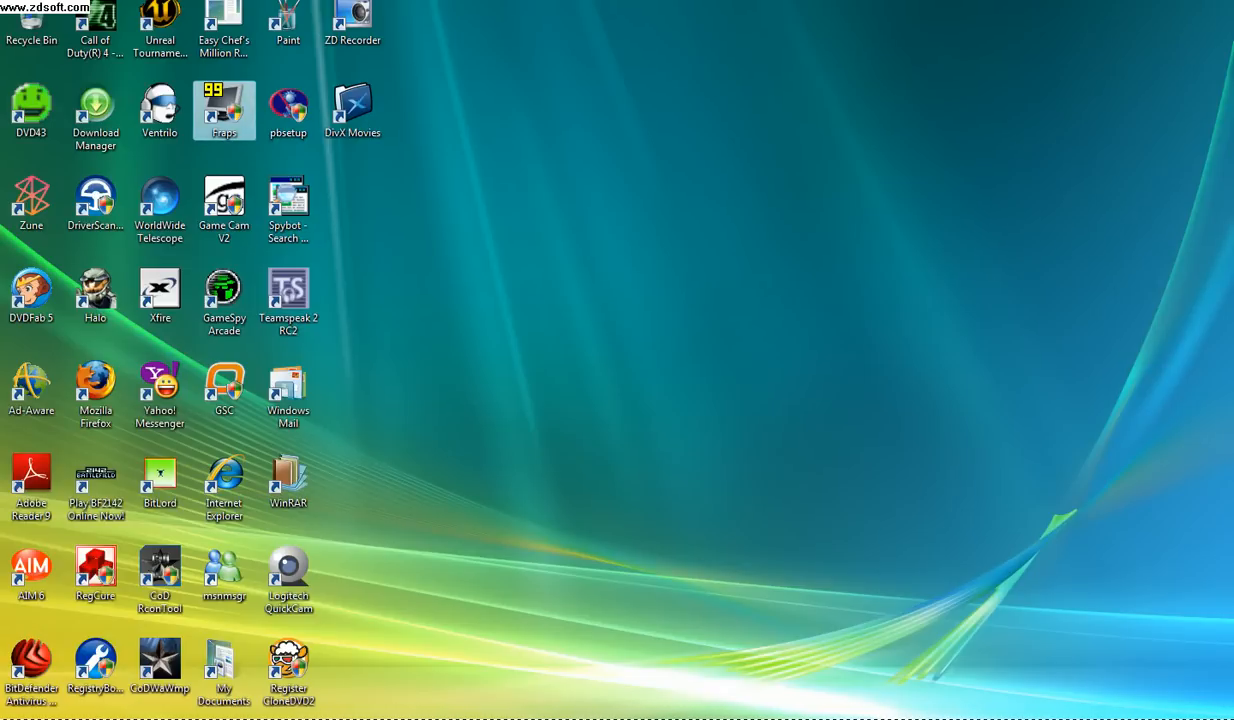
Launch Fraps from its desktop shortcut.
click(224, 110)
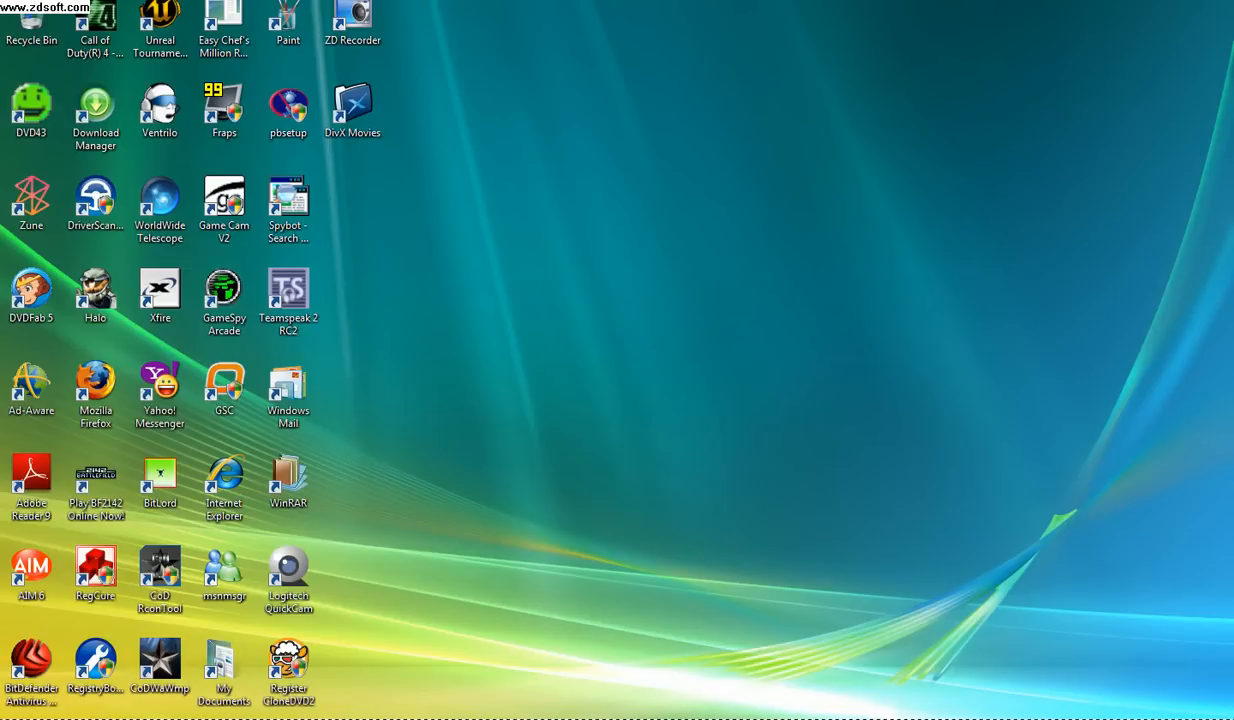
double_click(224, 108)
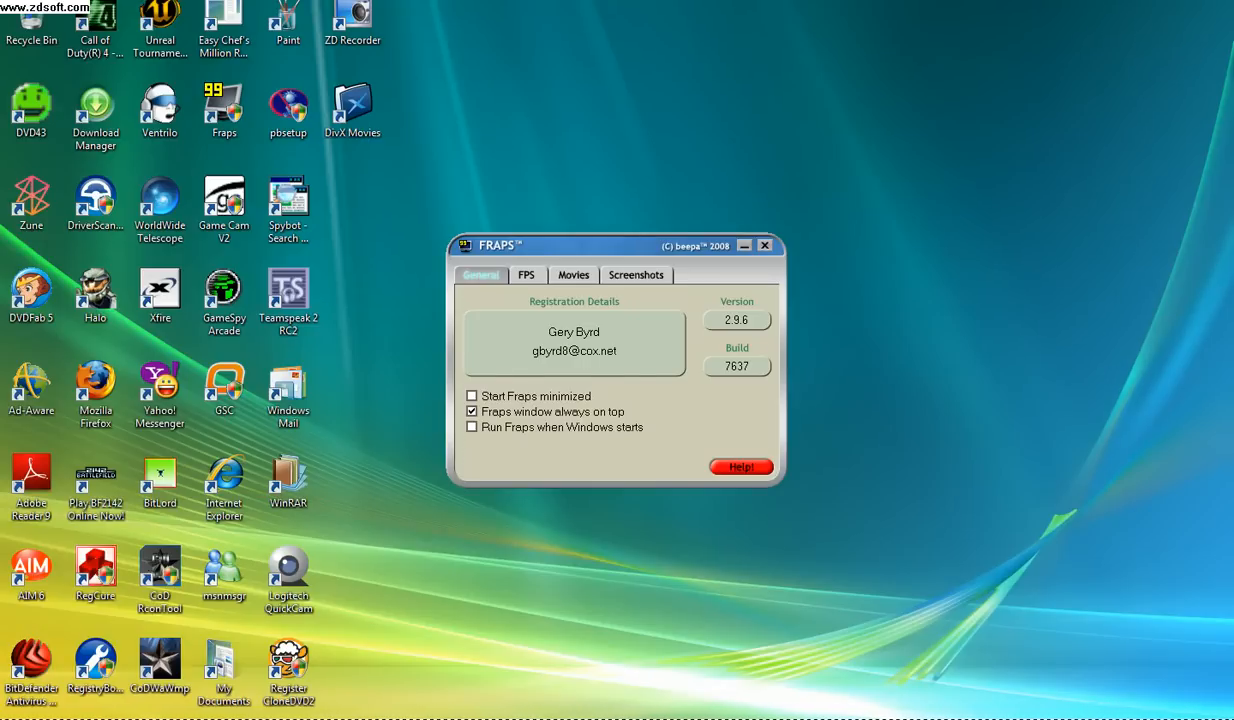
click(573, 274)
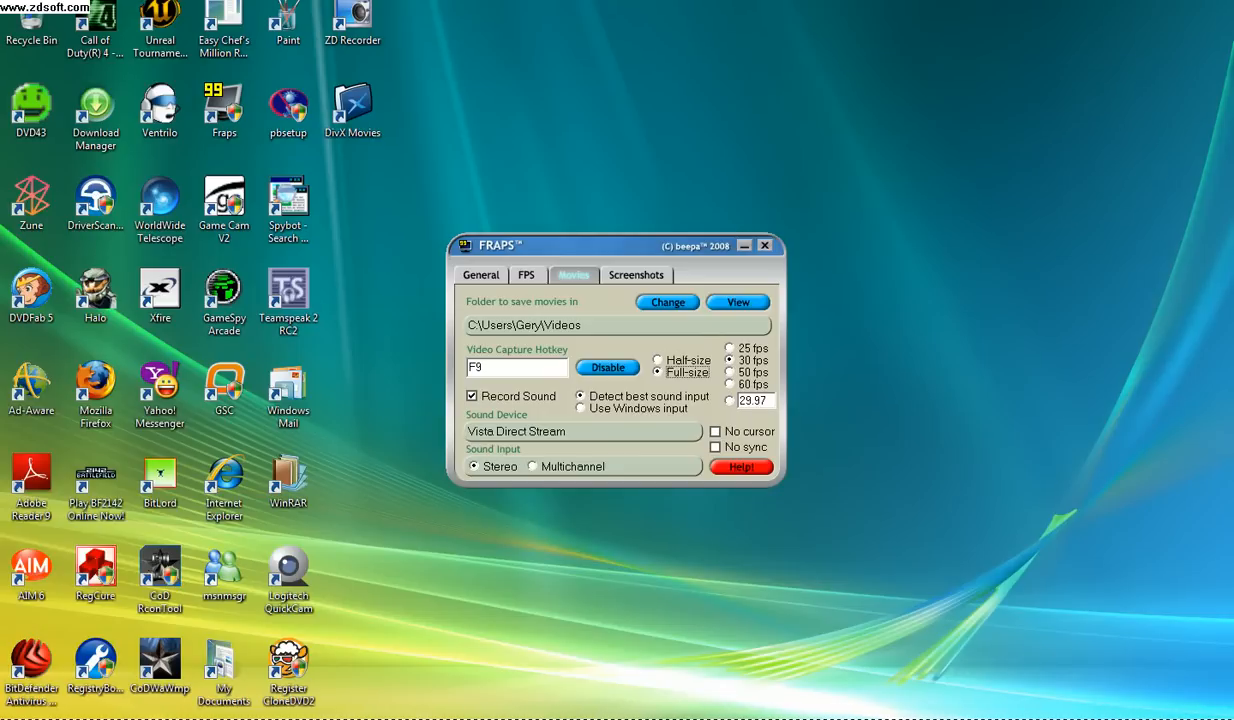
click(480, 275)
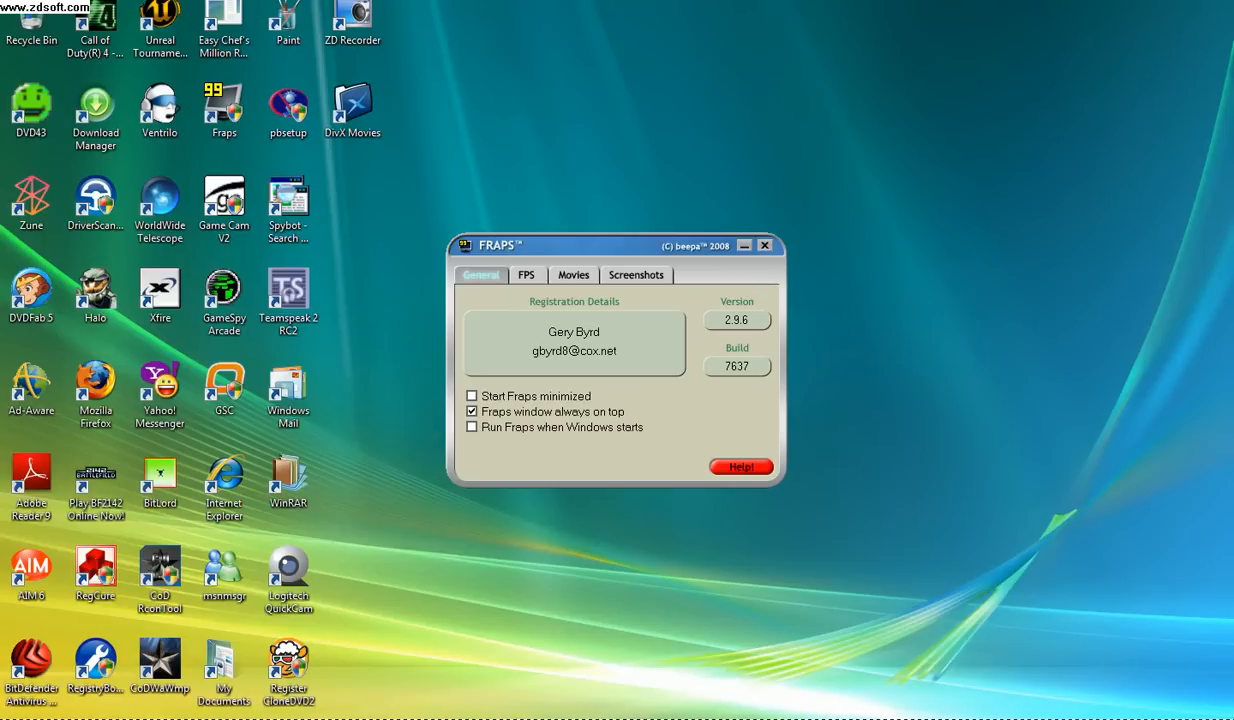
View the FPS and Movies settings, then start changing the movie save folder.
click(527, 275)
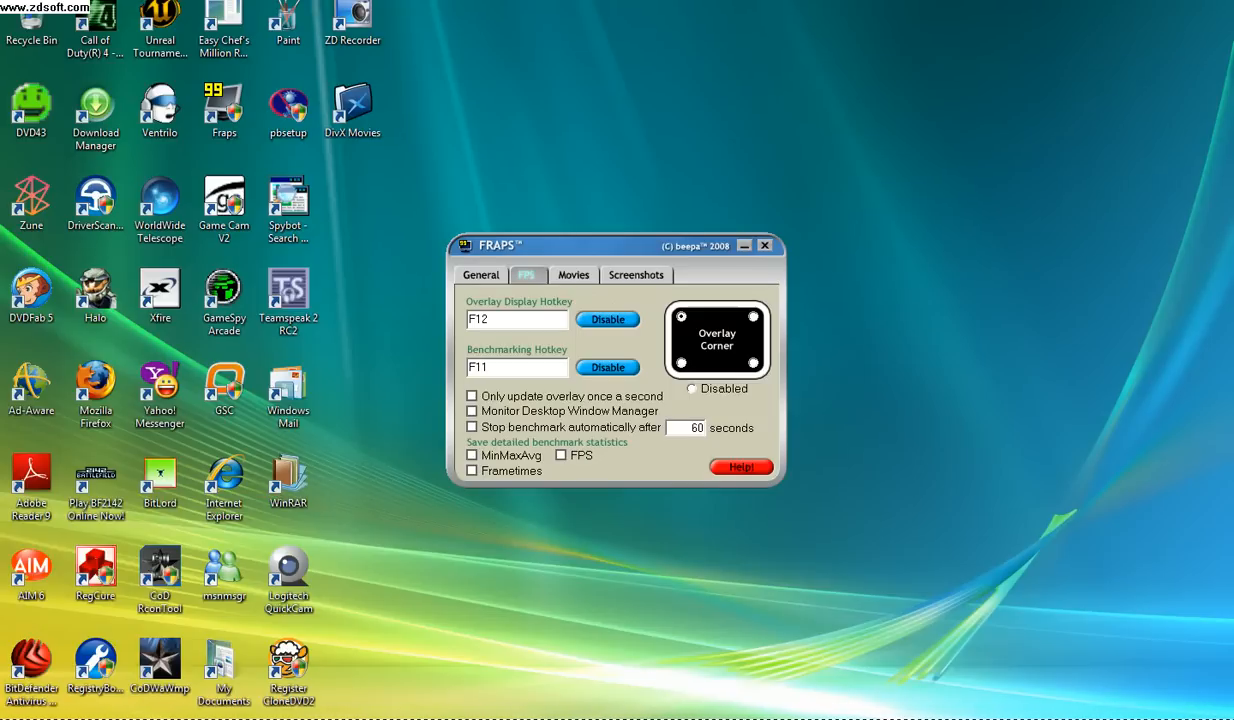
click(573, 275)
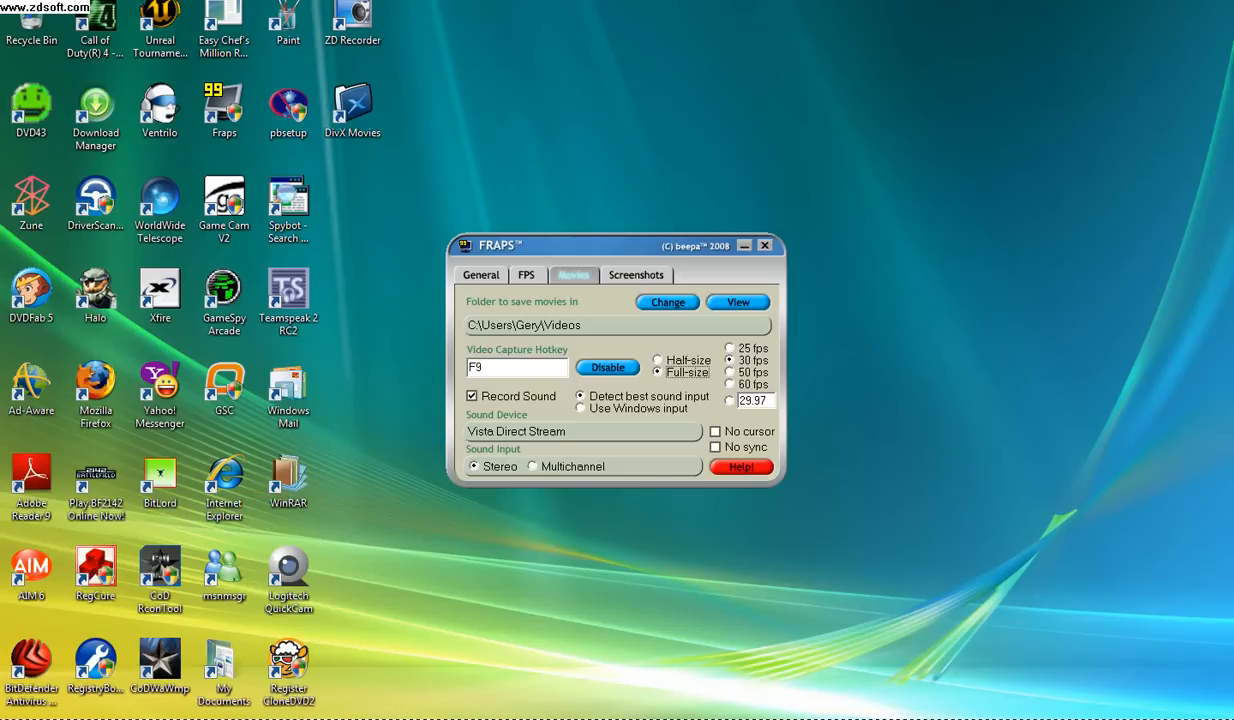
click(666, 301)
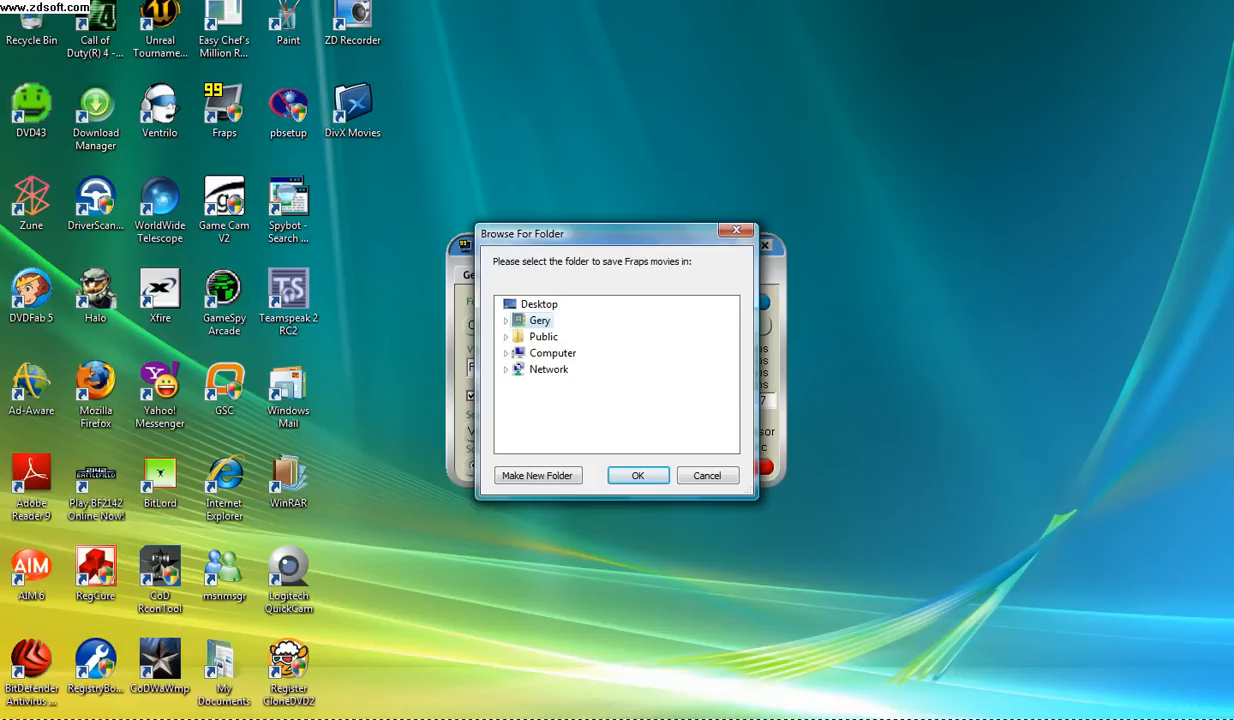
Select the Videos folder under the user folder as the movie save location.
click(506, 320)
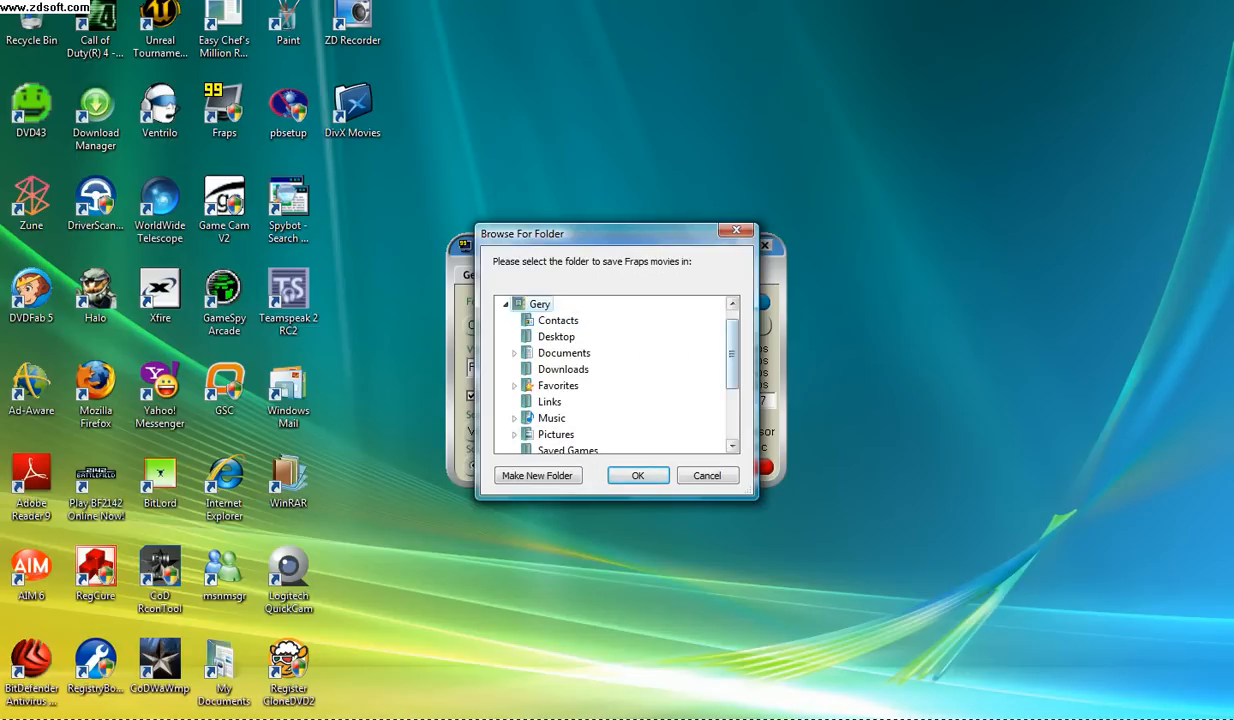
scroll(down, 3)
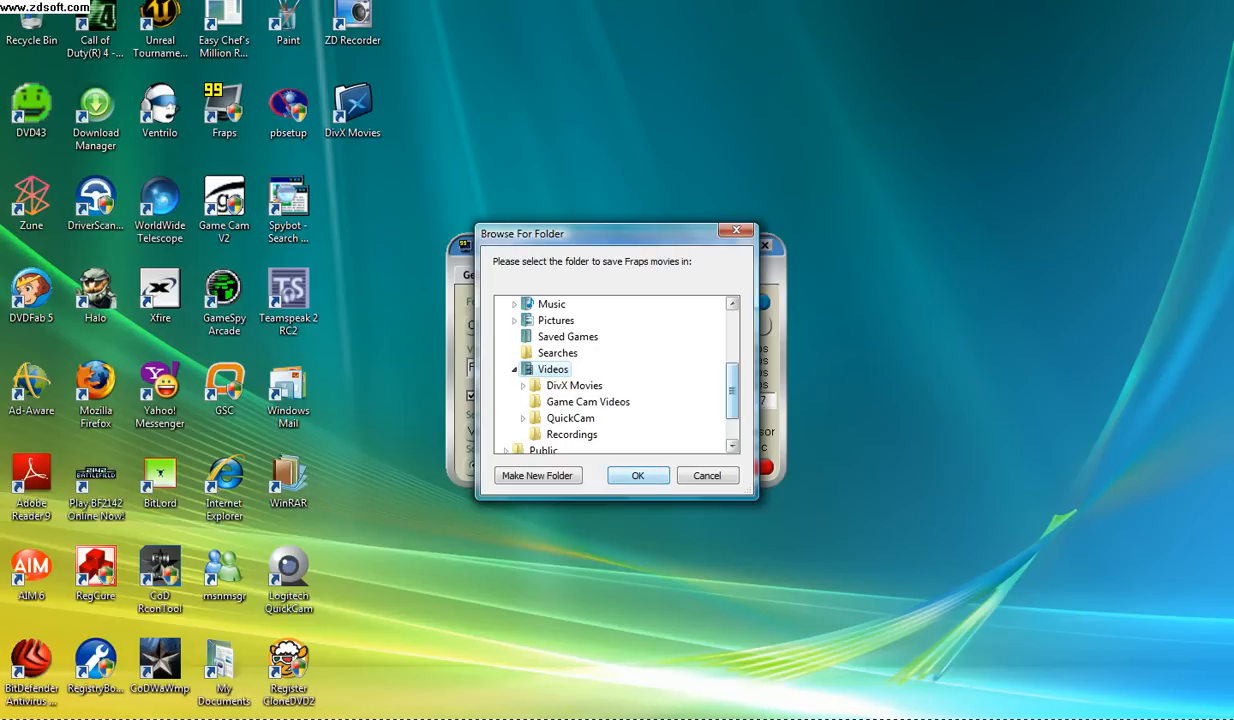
click(707, 475)
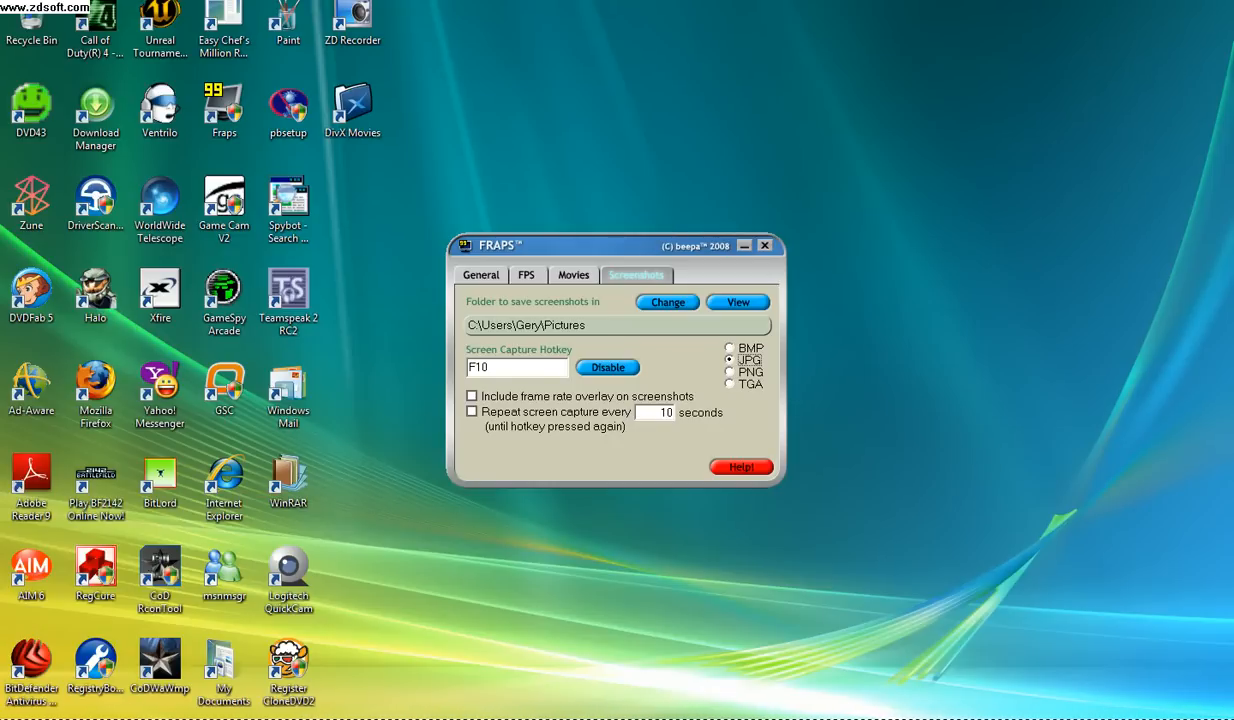
Open and dismiss the screenshot folder picker, keeping Pictures, then return to General settings.
click(666, 302)
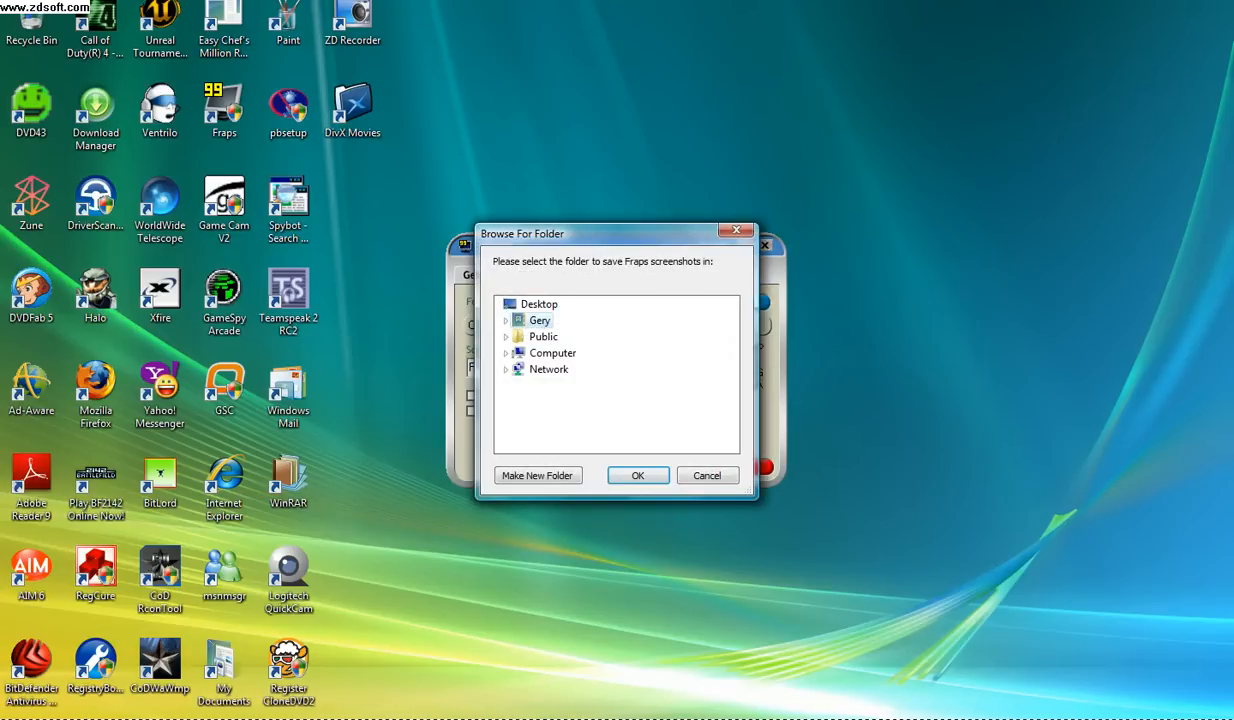
click(507, 319)
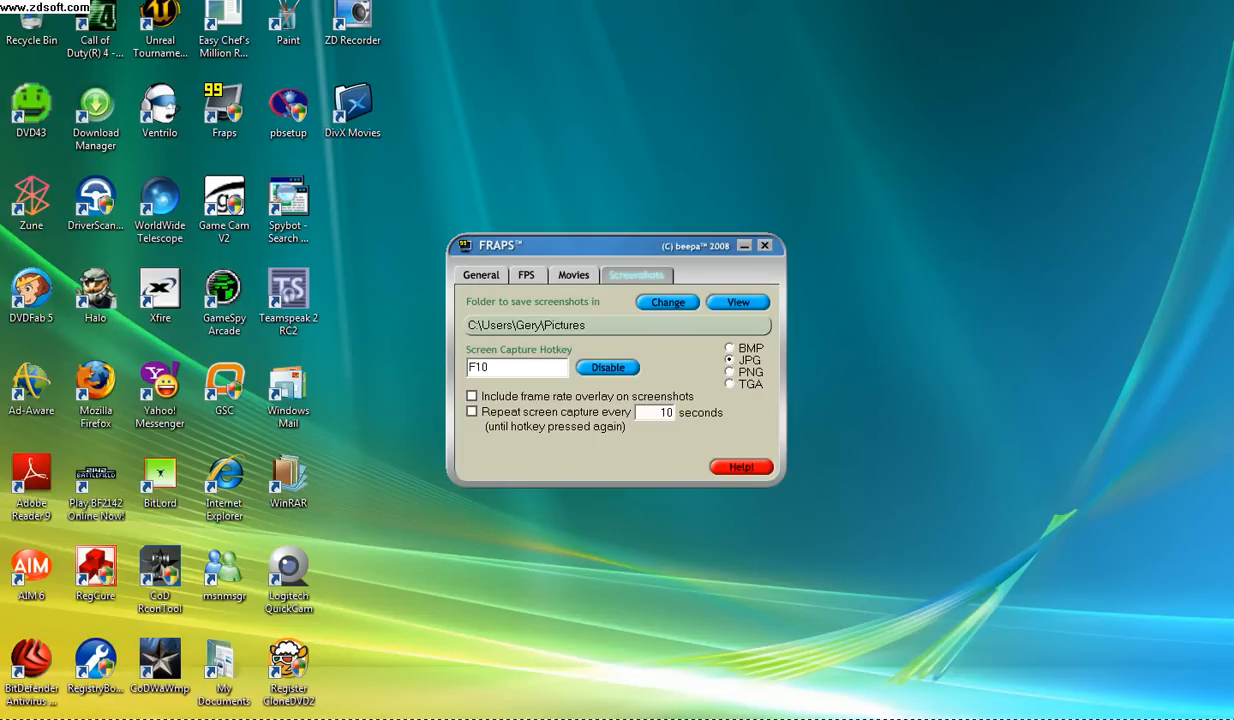
click(480, 274)
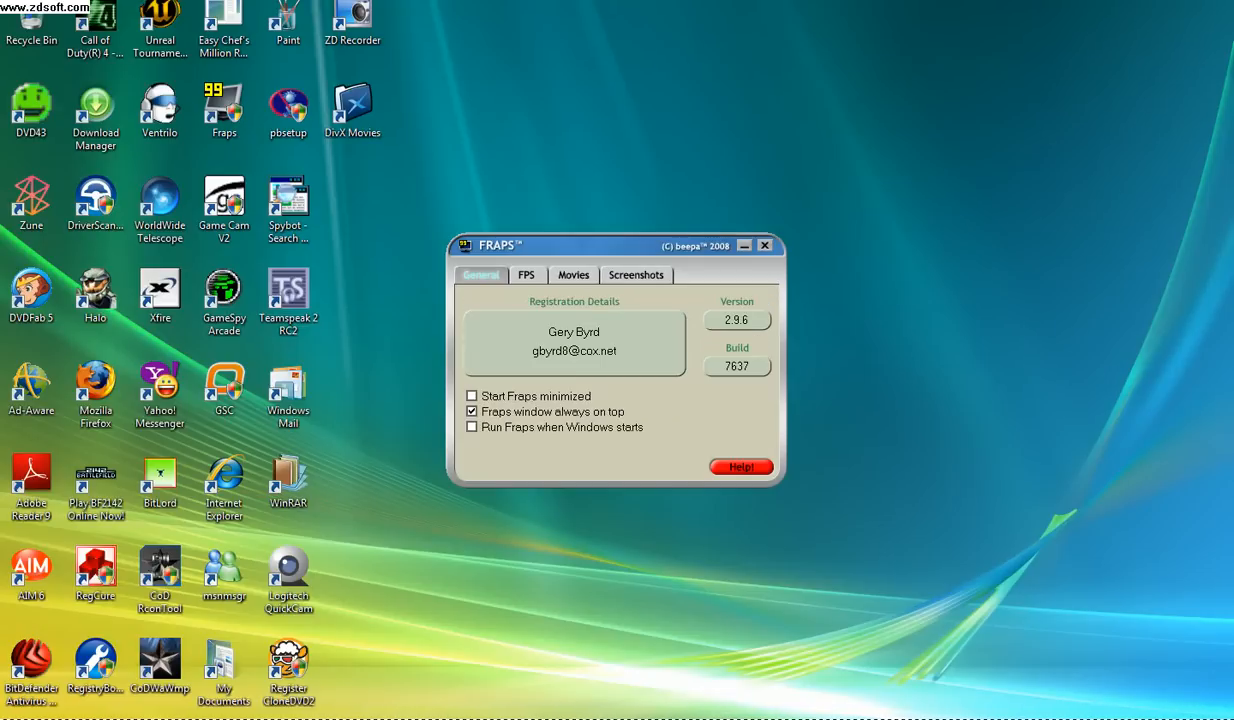